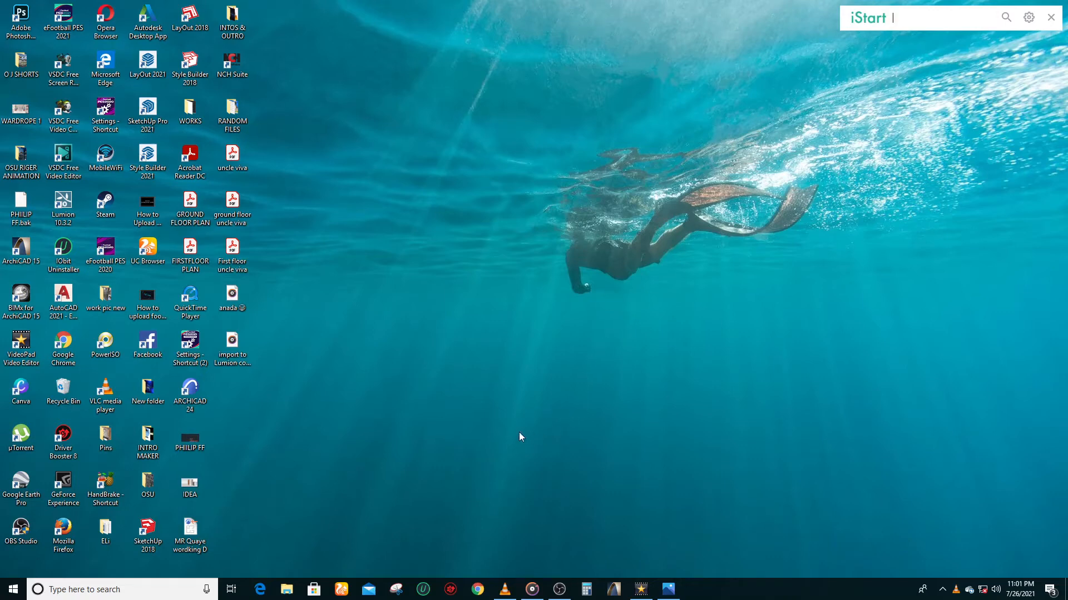
pyautogui.moveTo(467, 308)
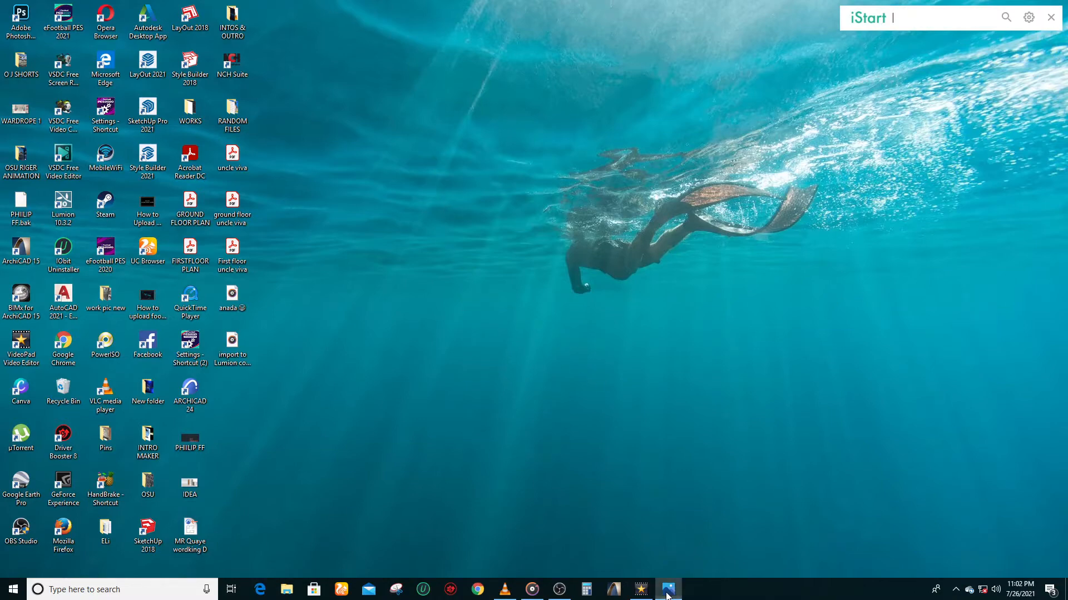
# Step: View the finished house rendering image and close it
pyautogui.click(668, 590)
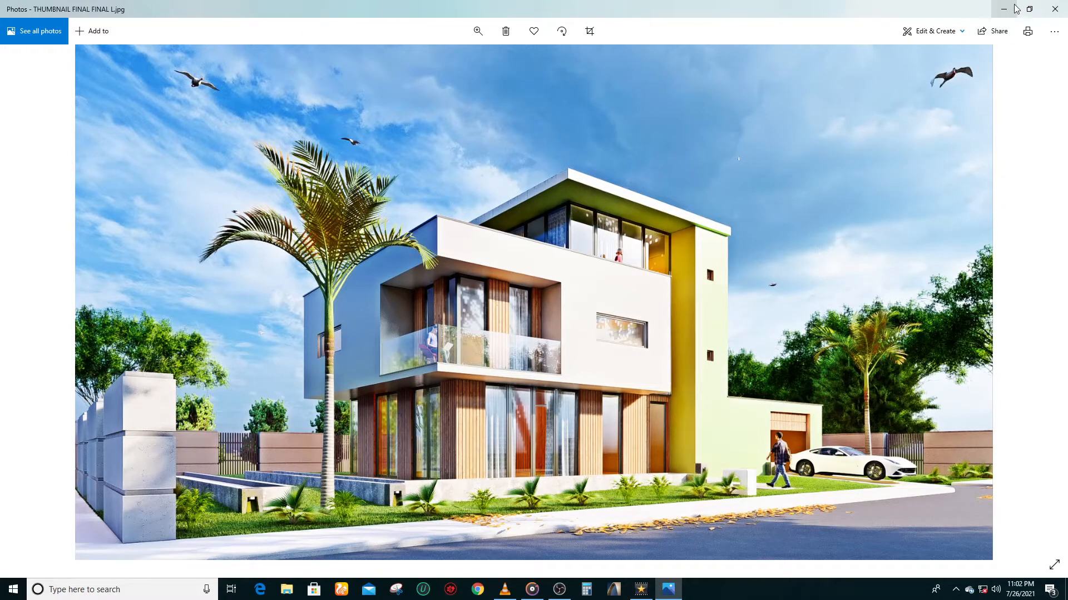
pyautogui.click(1002, 9)
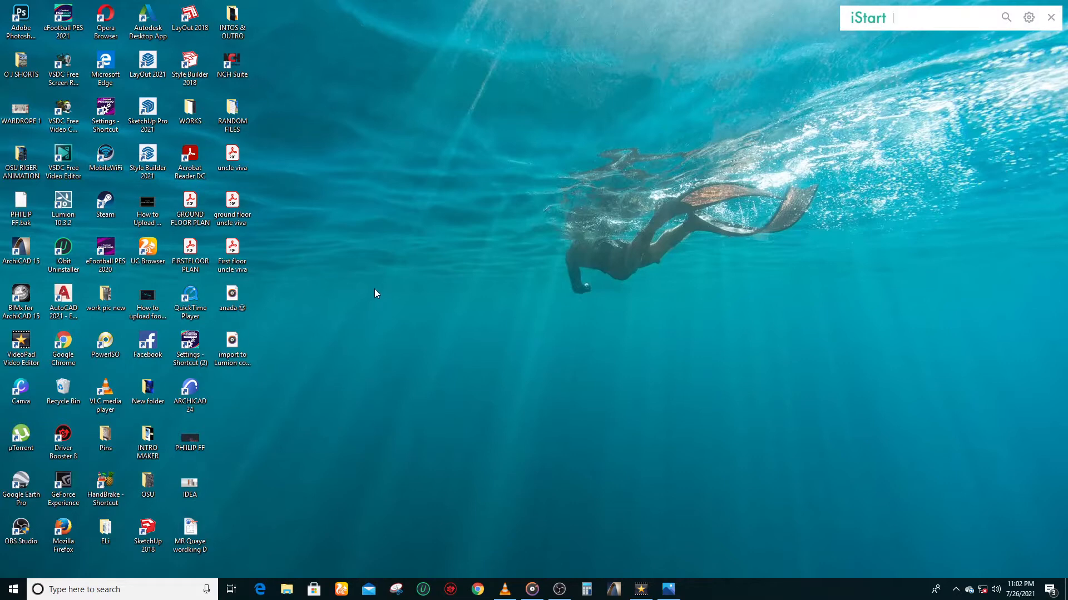
pyautogui.moveTo(384, 313)
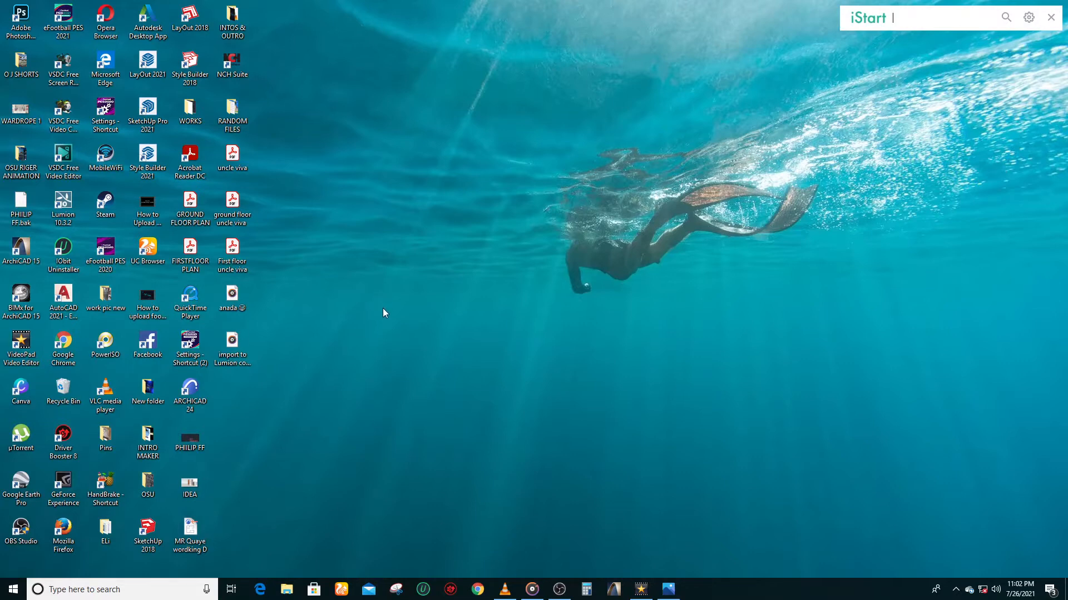
pyautogui.click(668, 590)
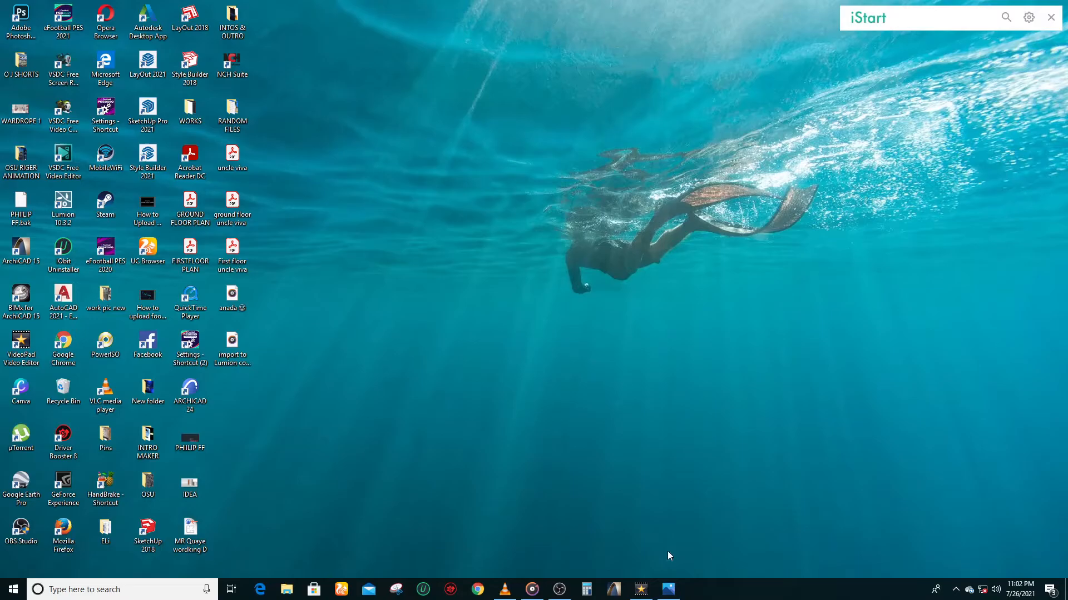
pyautogui.click(667, 590)
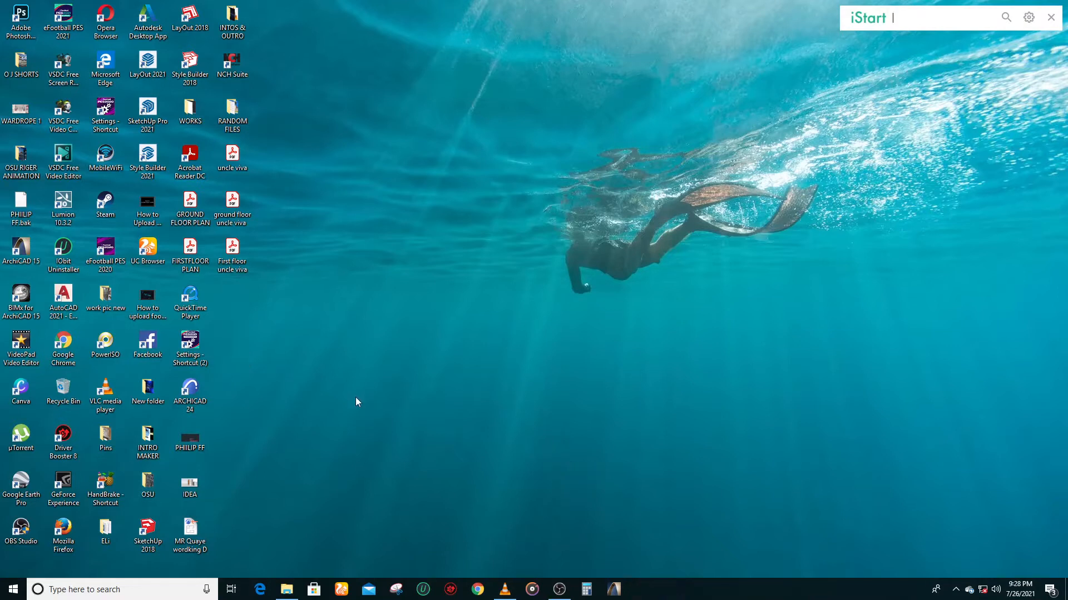
# Step: Launch SketchUp Pro 2021 with the Architectural Millimeters template and dismiss the TT_Lib warning
pyautogui.click(146, 112)
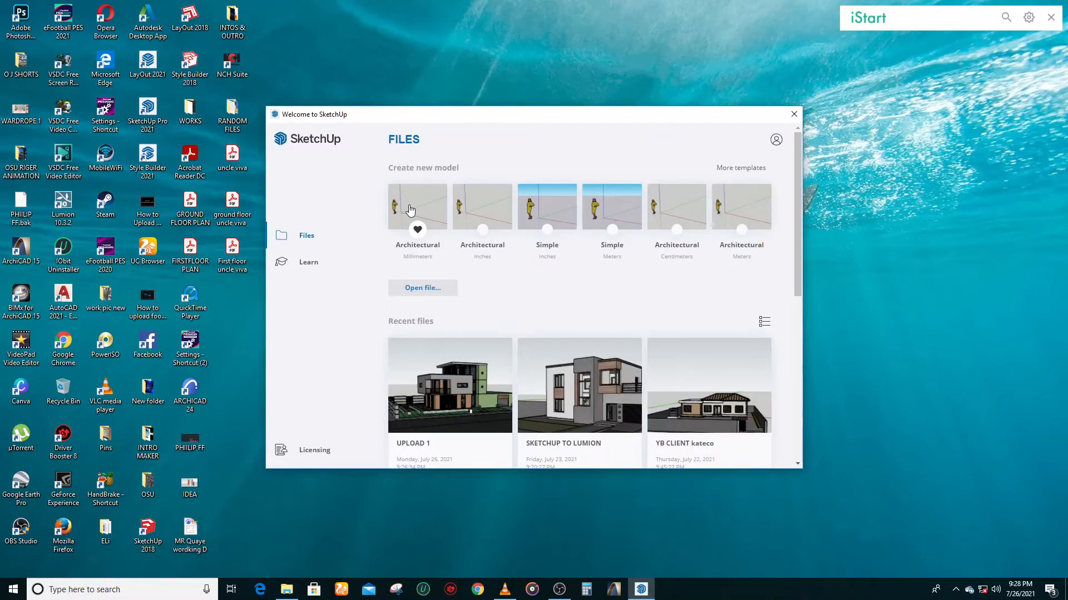
pyautogui.click(793, 115)
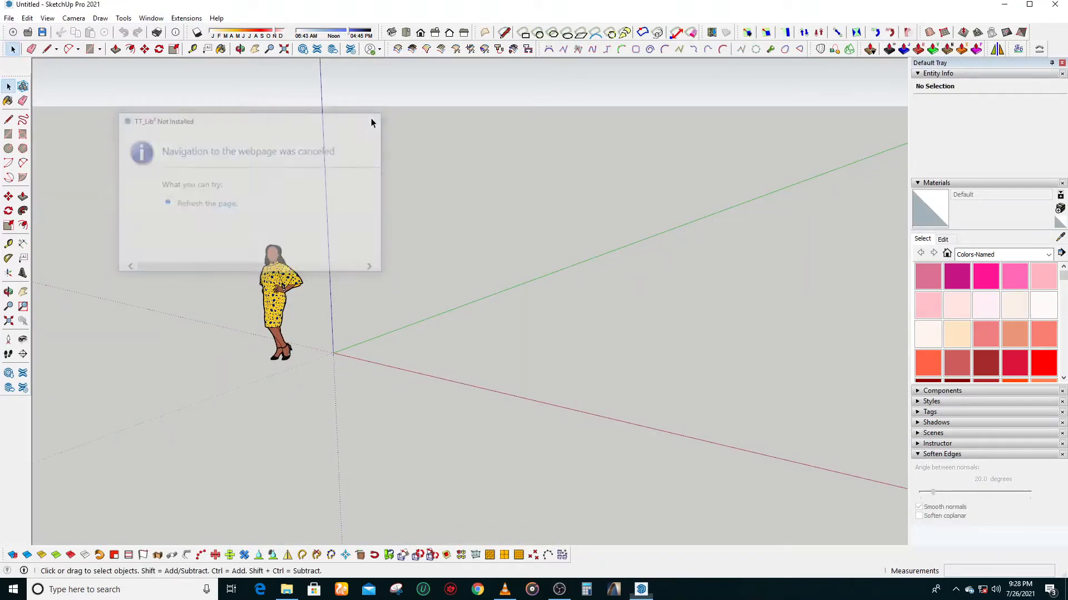
pyautogui.click(372, 122)
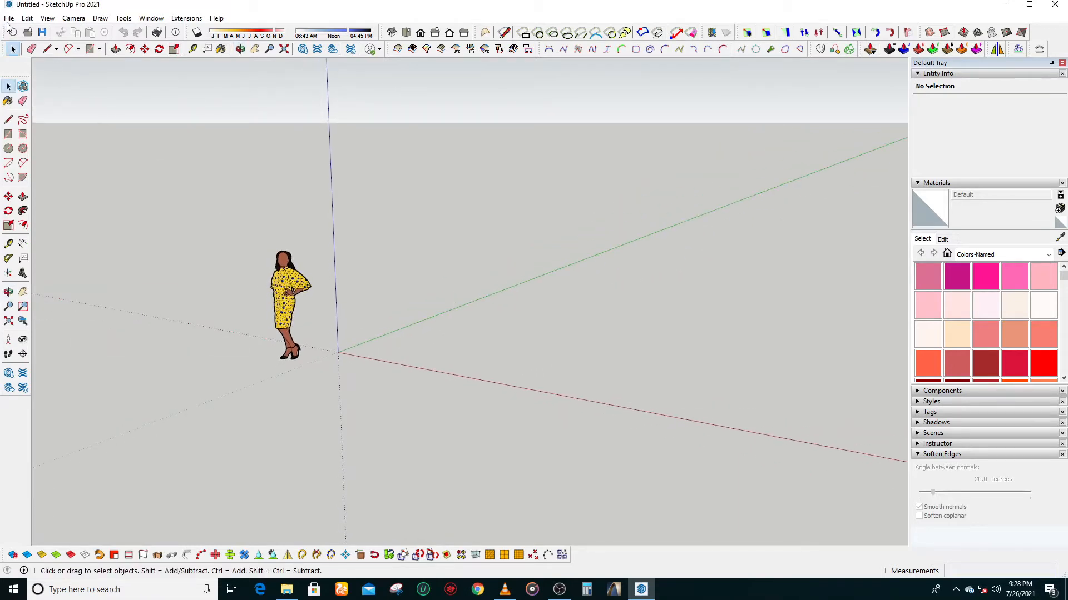
pyautogui.click(9, 18)
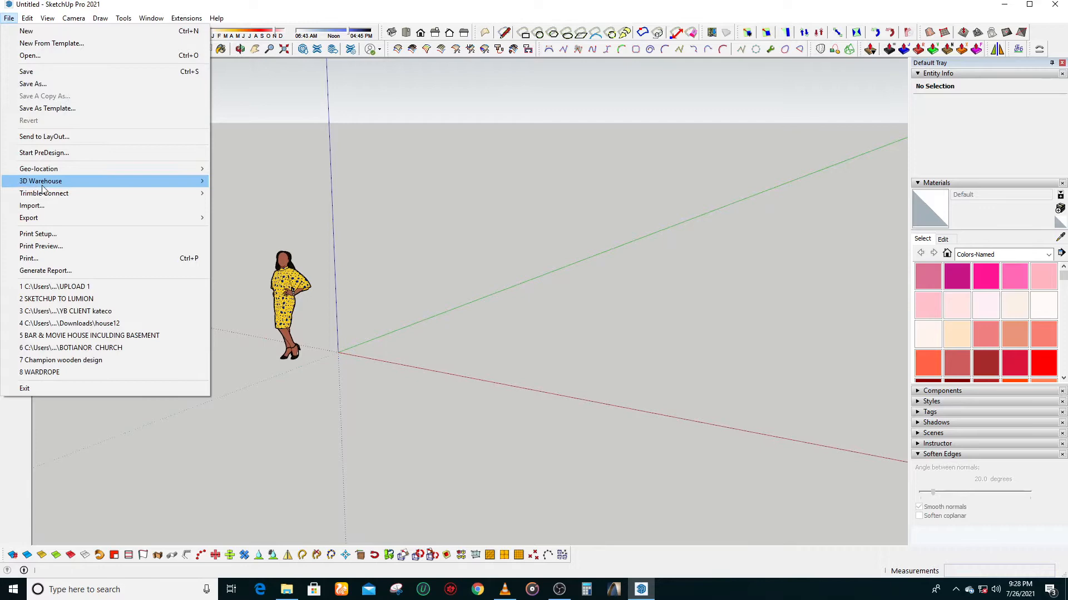
# Step: Open the UPLOAD 1 house model from the NEW YOUTUBE WORKS folder
pyautogui.click(30, 55)
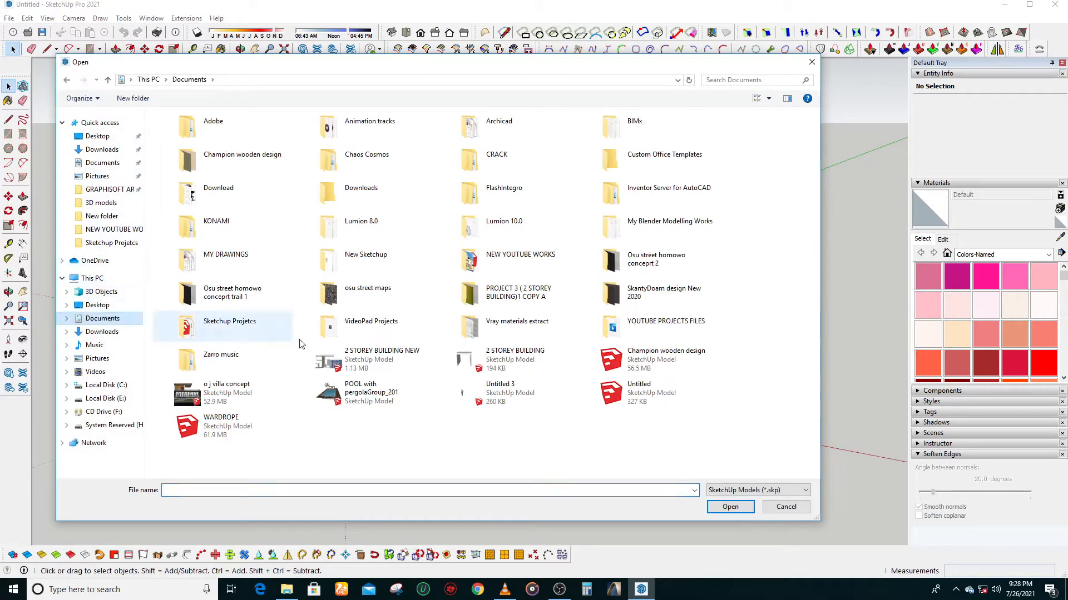
pyautogui.doubleClick(521, 261)
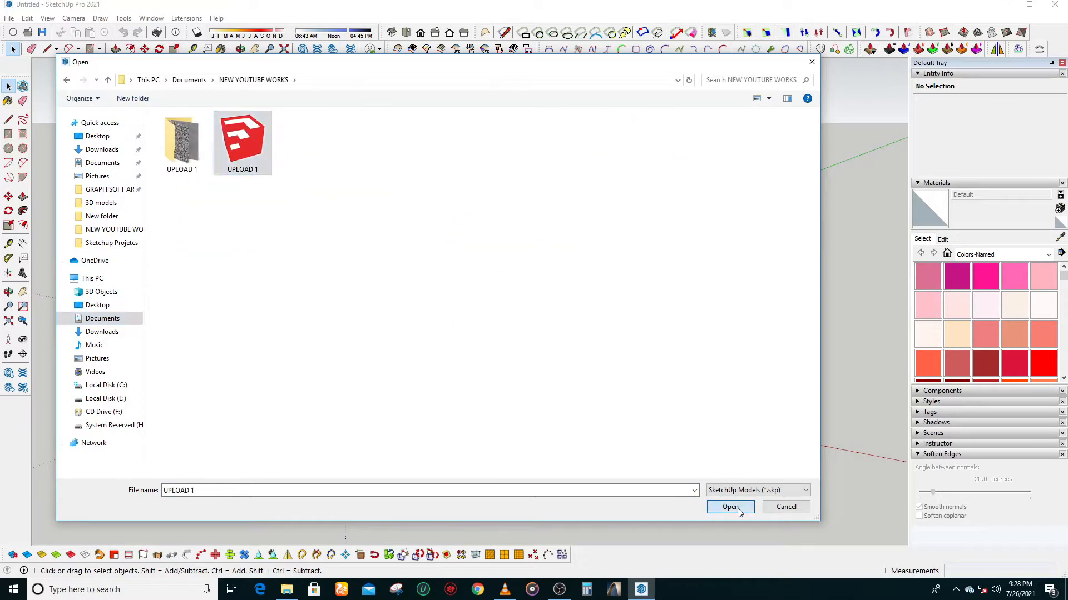
pyautogui.click(729, 507)
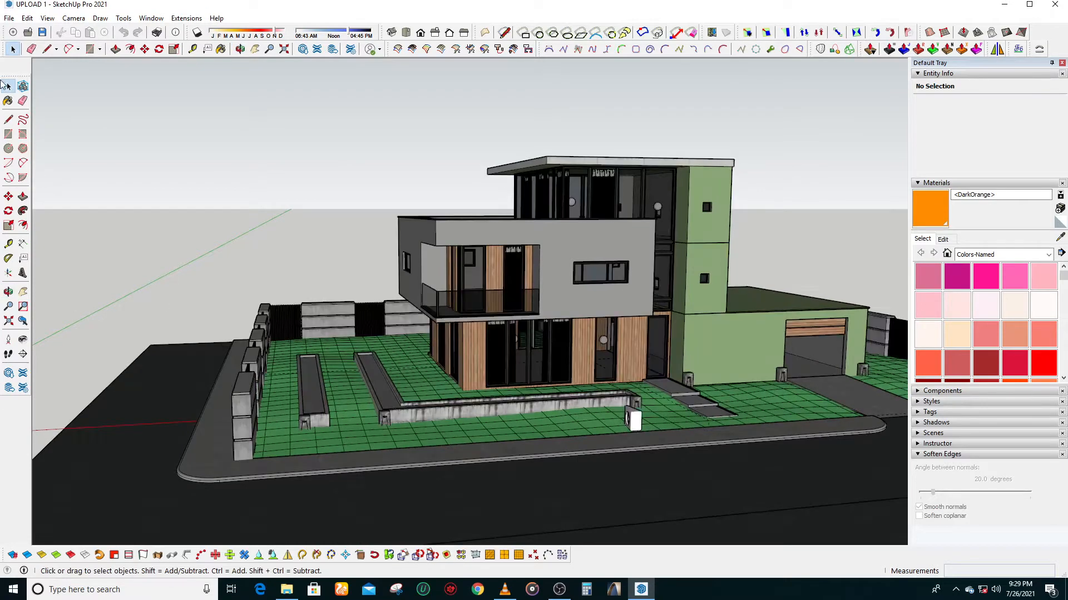
# Step: Start a COLLADA (*.dae) 3D model export aimed at the NEW YOUTUBE WORKS folder
pyautogui.click(9, 18)
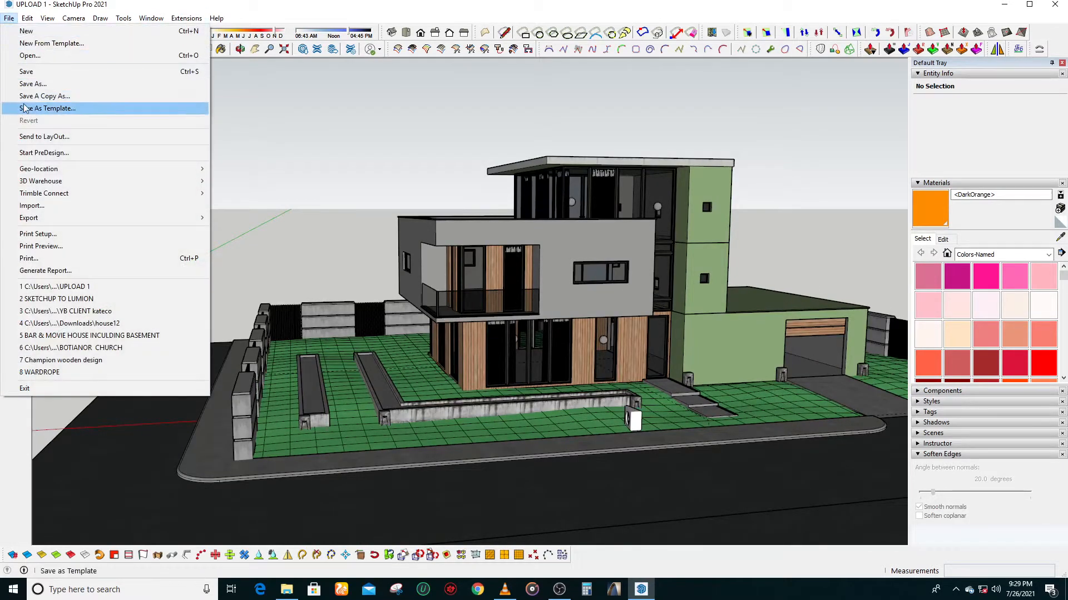
pyautogui.moveTo(29, 218)
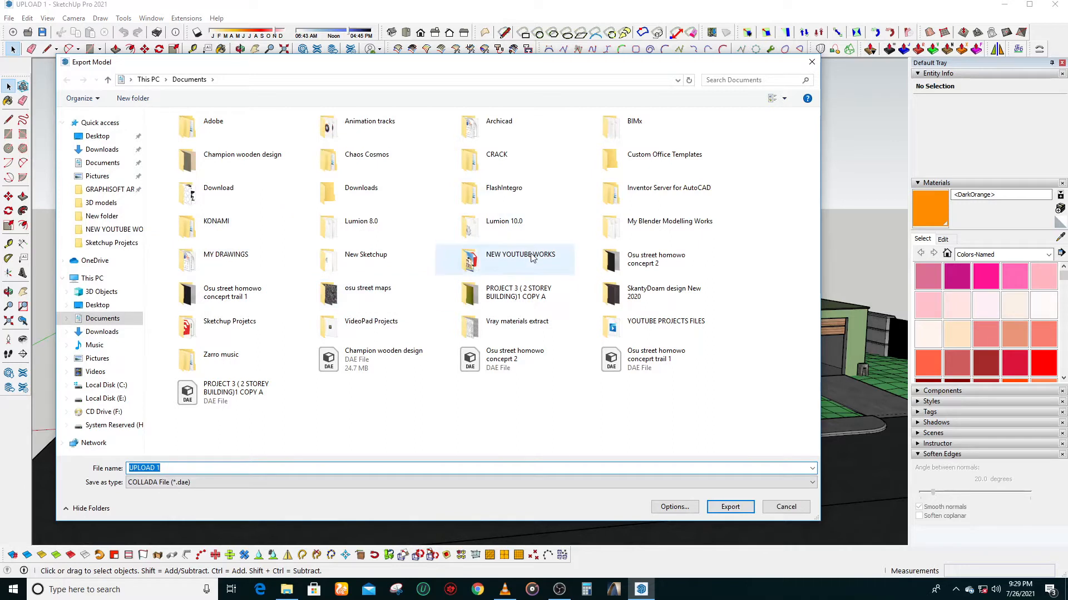
pyautogui.doubleClick(519, 259)
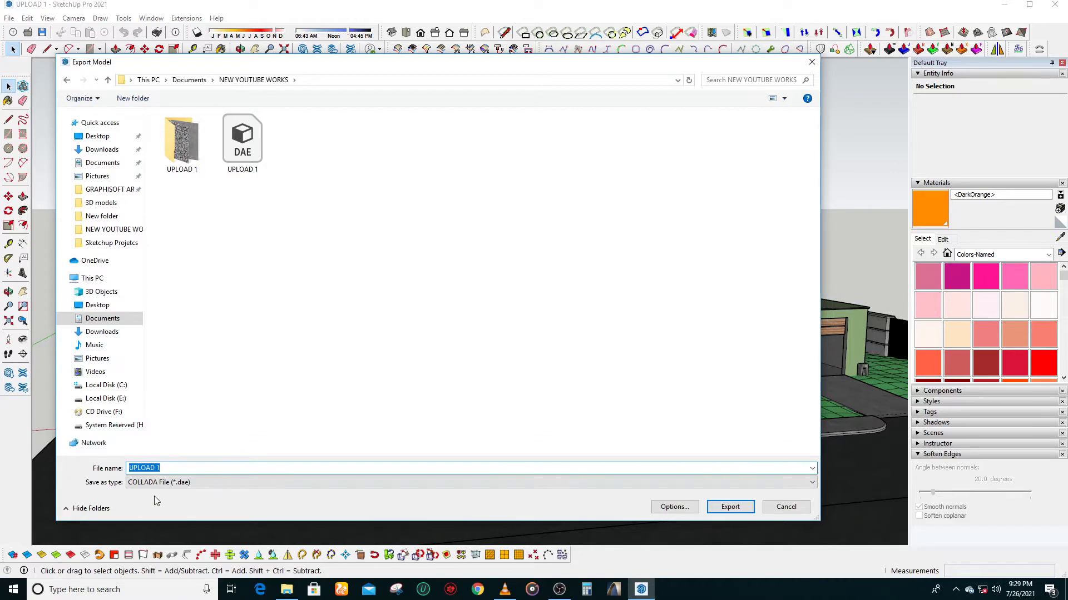
# Step: Export the house as a COLLADA (*.dae) file named 'NEW EXPORT'
pyautogui.write('N')
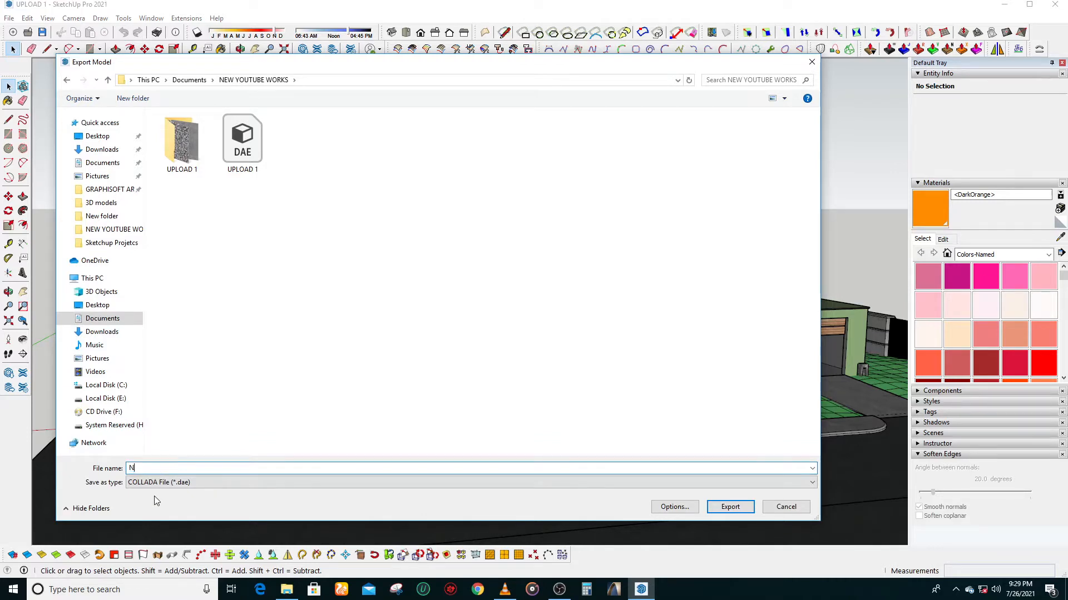
pyautogui.write('EW UPLOA')
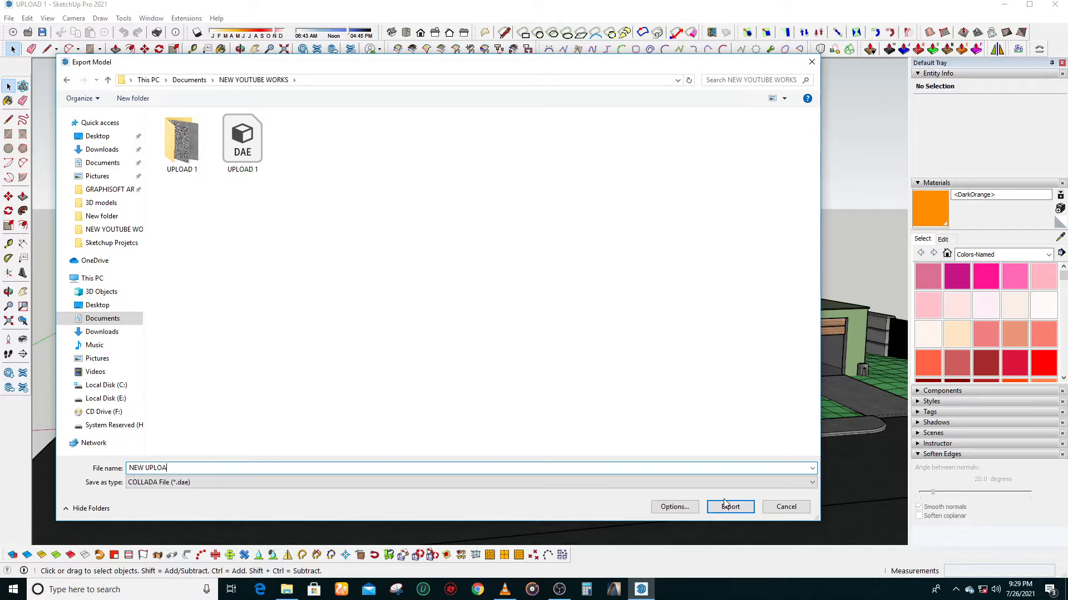
pyautogui.write('NEW EX')
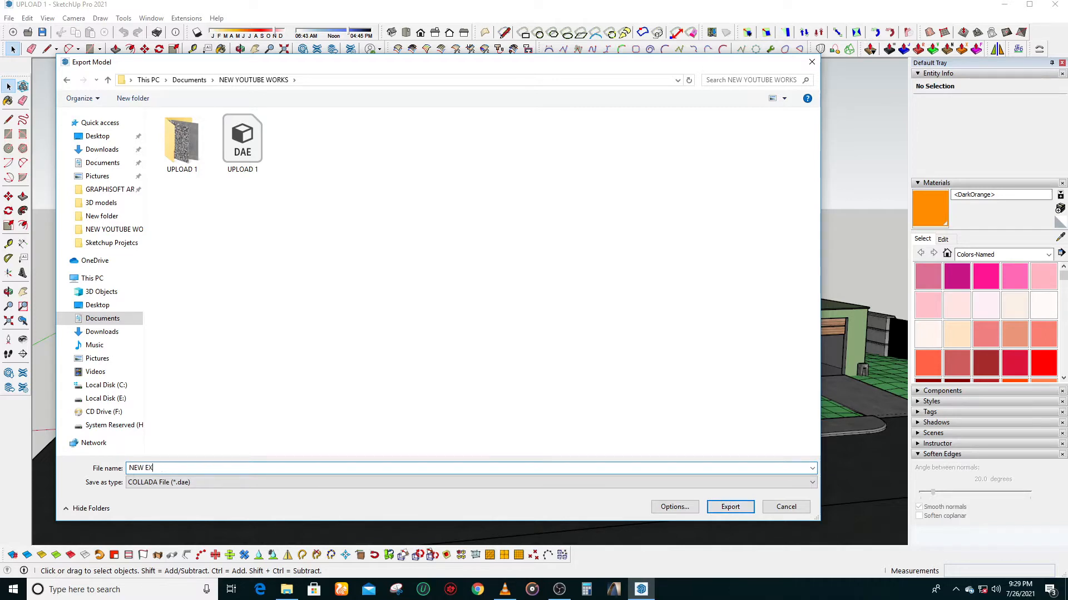
pyautogui.write('PORT')
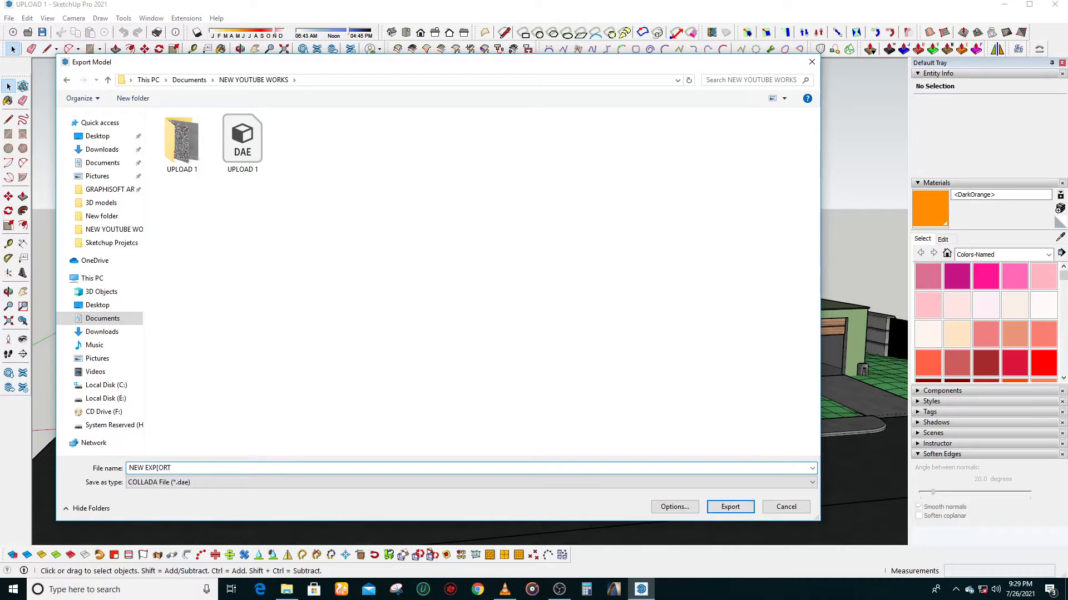
pyautogui.press('BackSpace')
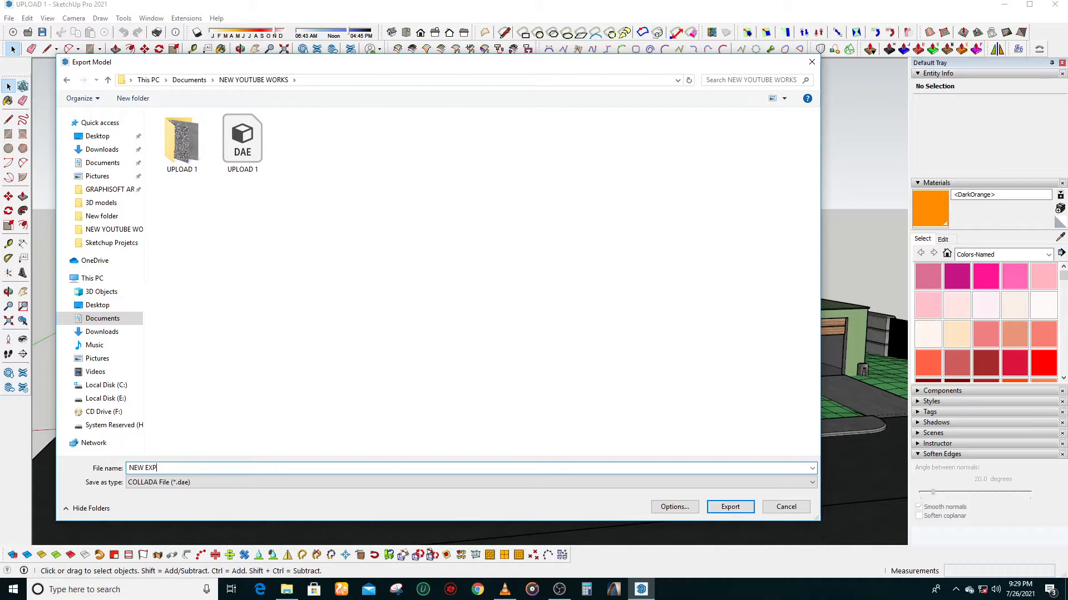
pyautogui.write('ORT')
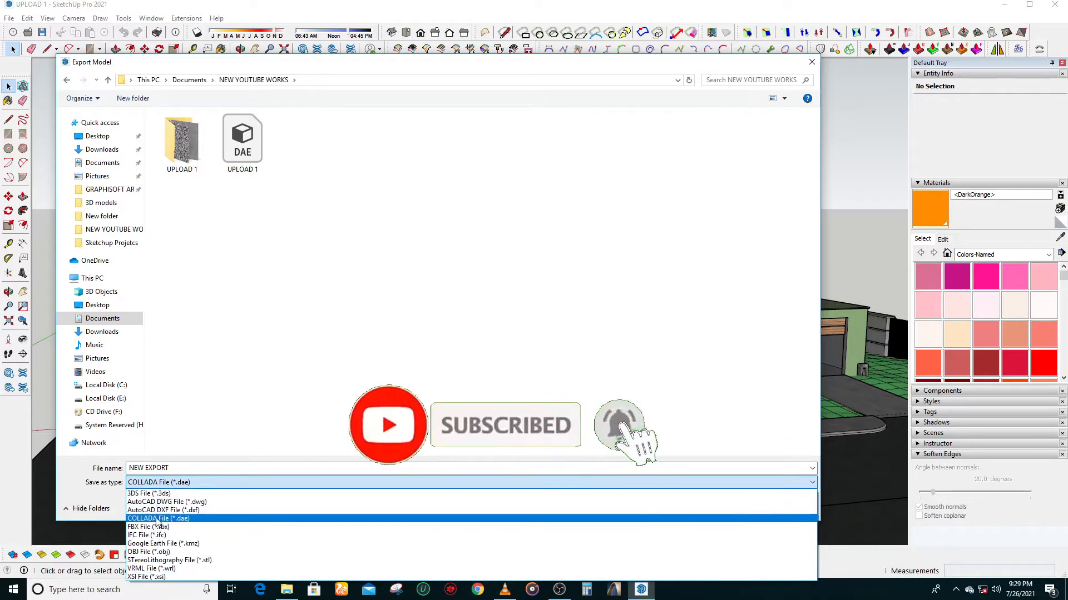
pyautogui.click(158, 518)
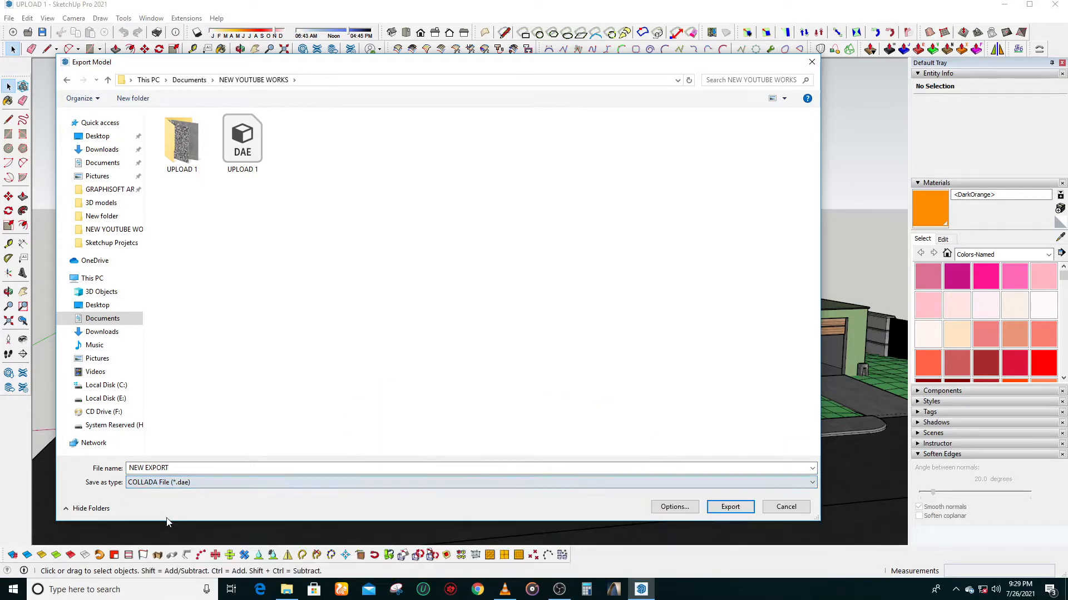
pyautogui.click(729, 506)
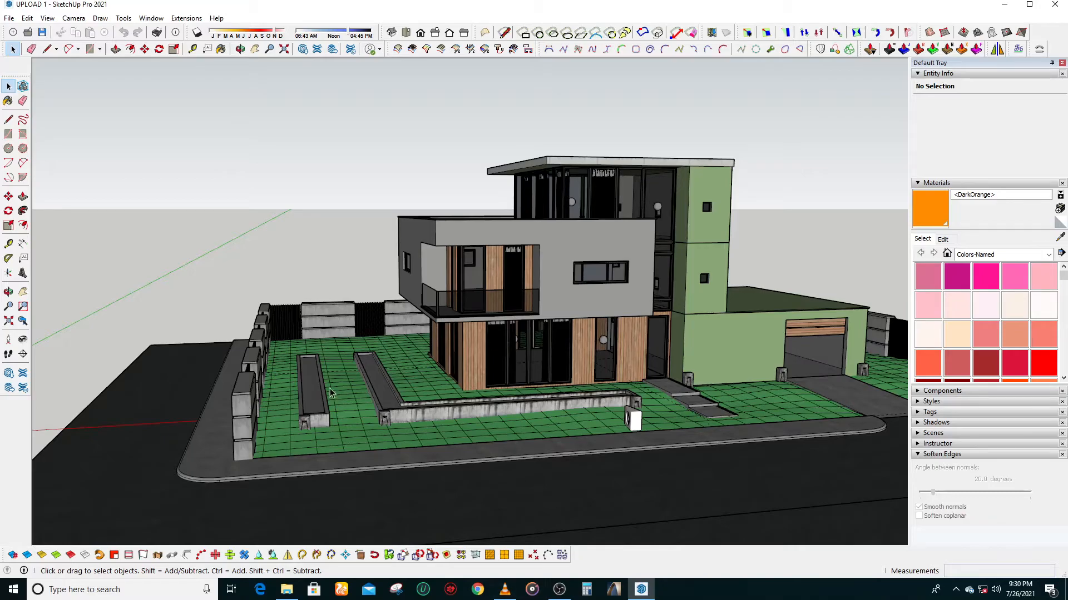
# Step: Minimize SketchUp and launch Lumion 10.3.2 from its desktop shortcut
pyautogui.click(1004, 5)
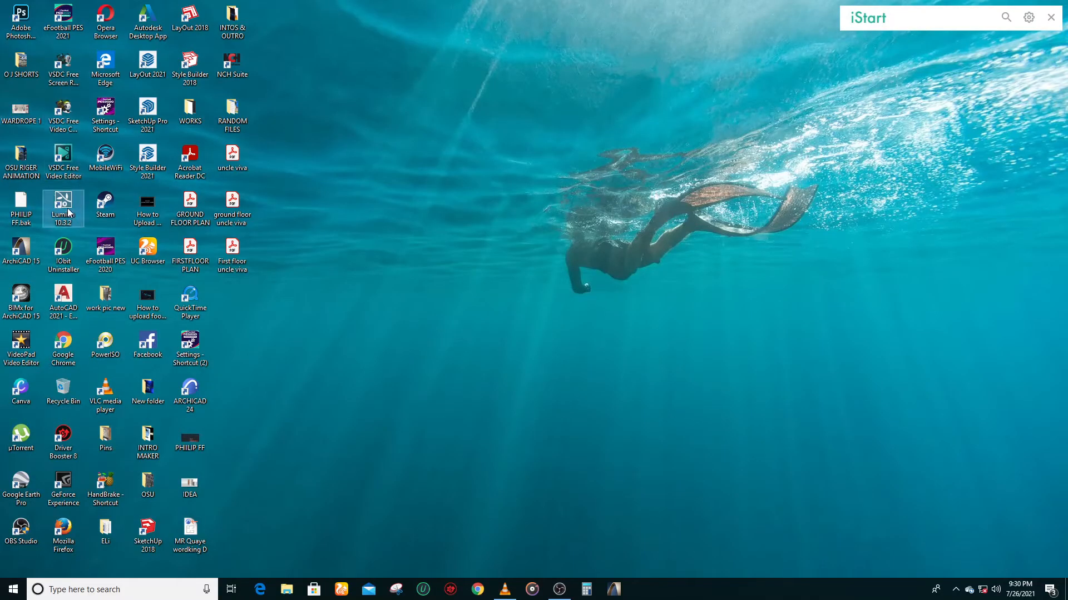
pyautogui.doubleClick(62, 205)
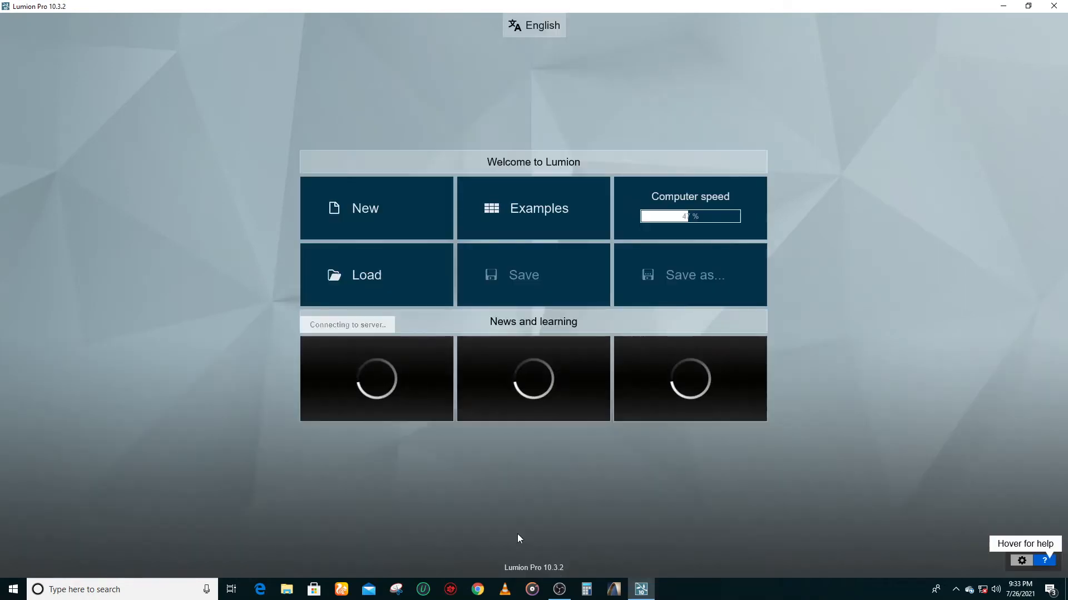
pyautogui.moveTo(398, 224)
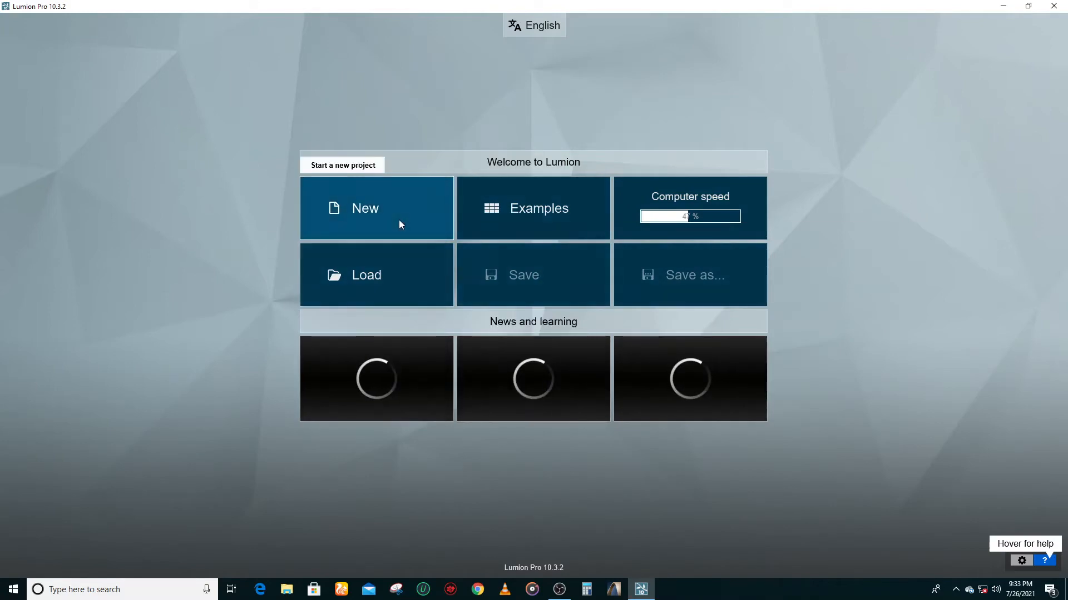
# Step: Create a new Lumion project on the Plain scene without selecting a model
pyautogui.click(365, 208)
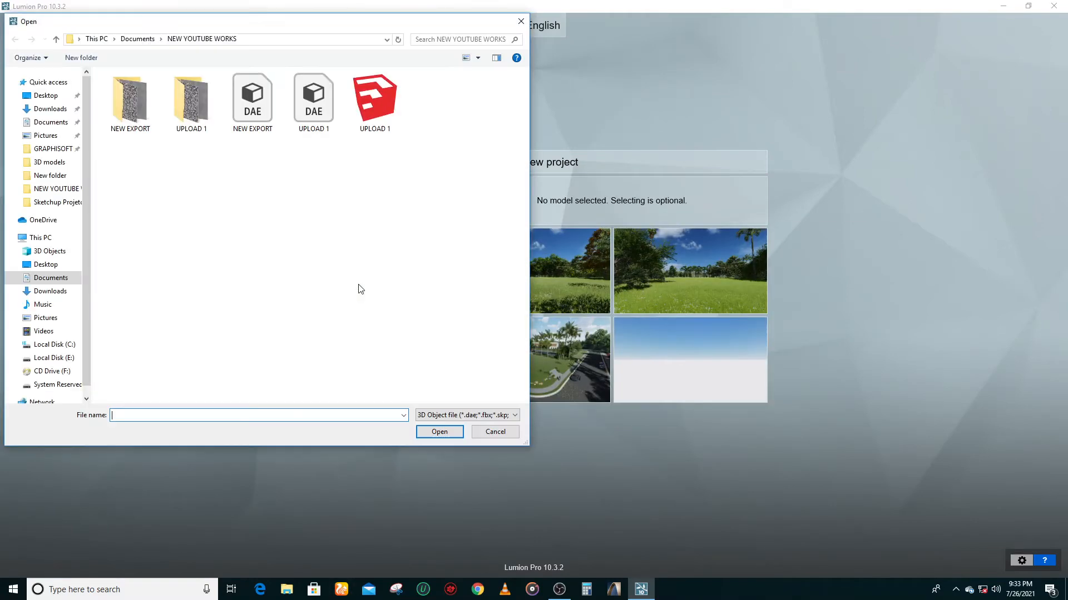
pyautogui.click(495, 431)
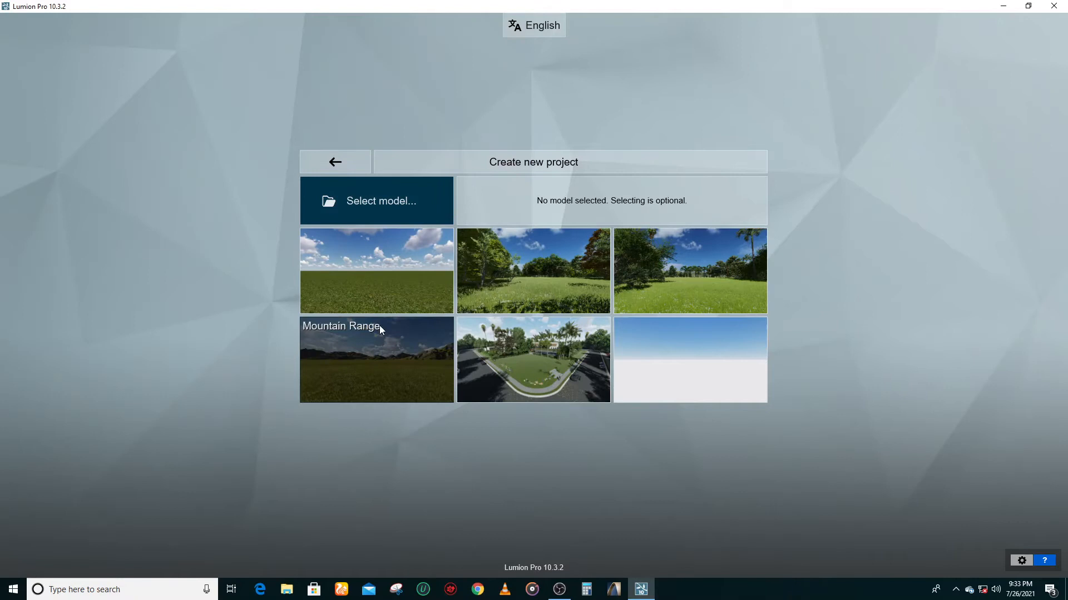
pyautogui.moveTo(377, 271)
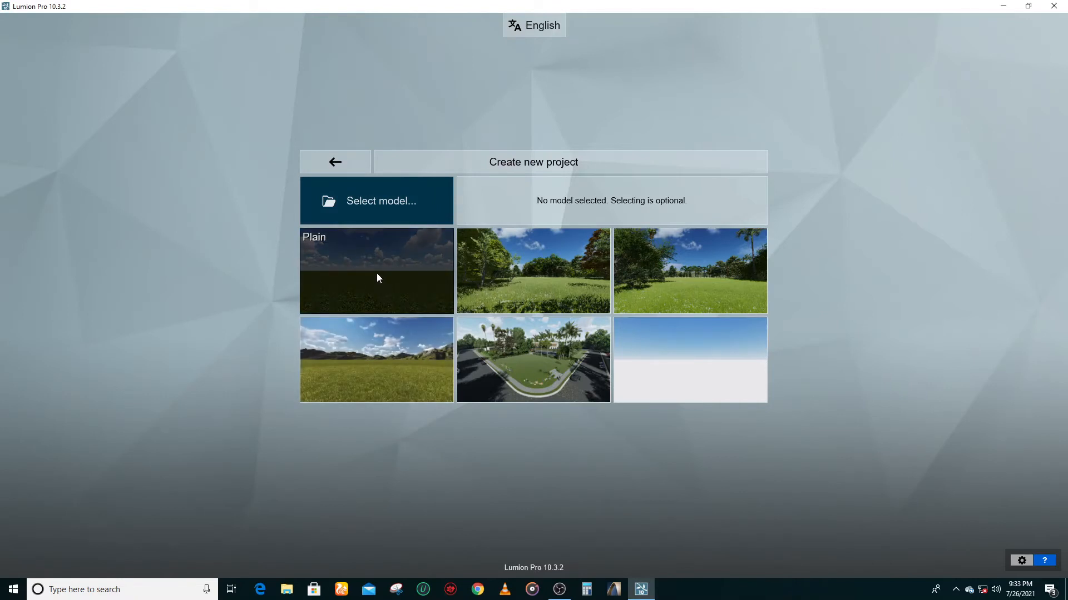
pyautogui.click(534, 270)
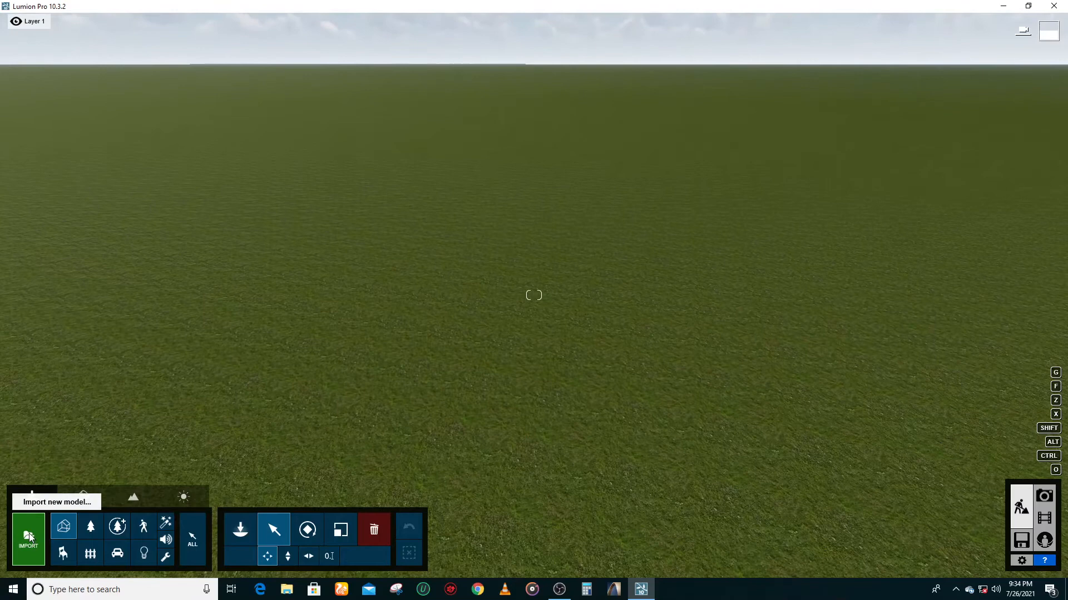
# Step: Choose NEW EXPORT.dae from NEW YOUTUBE WORKS, filtering to Collada files, for import
pyautogui.click(28, 537)
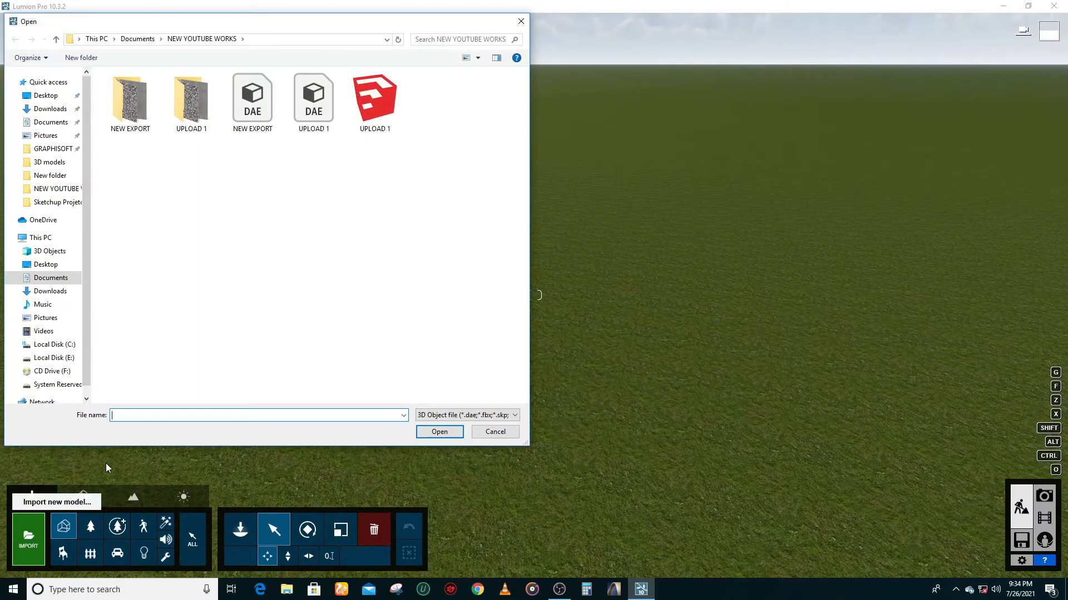
pyautogui.click(51, 278)
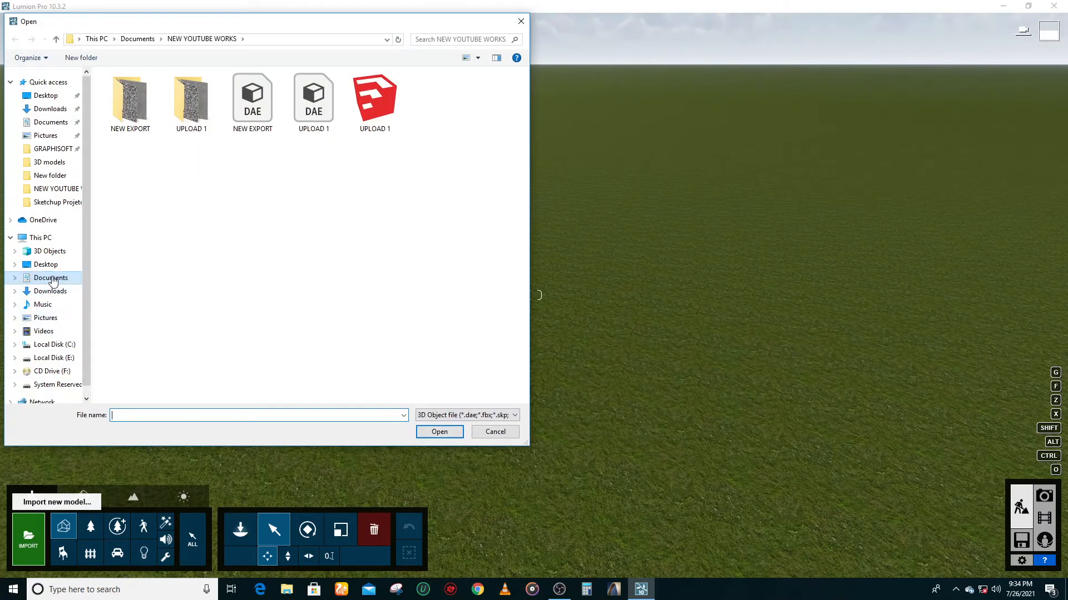
pyautogui.click(51, 278)
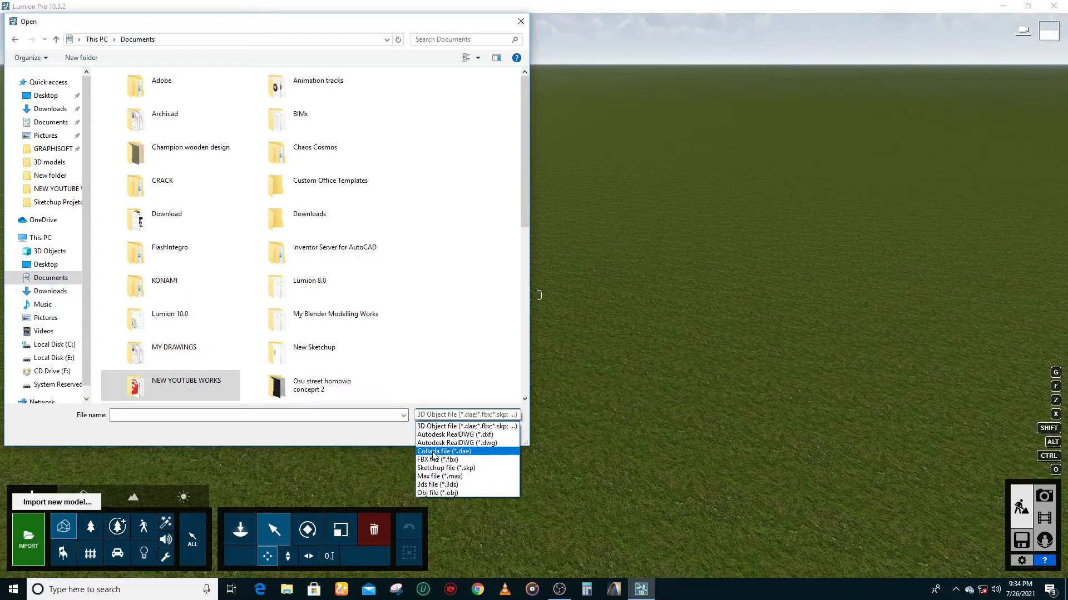
pyautogui.click(443, 451)
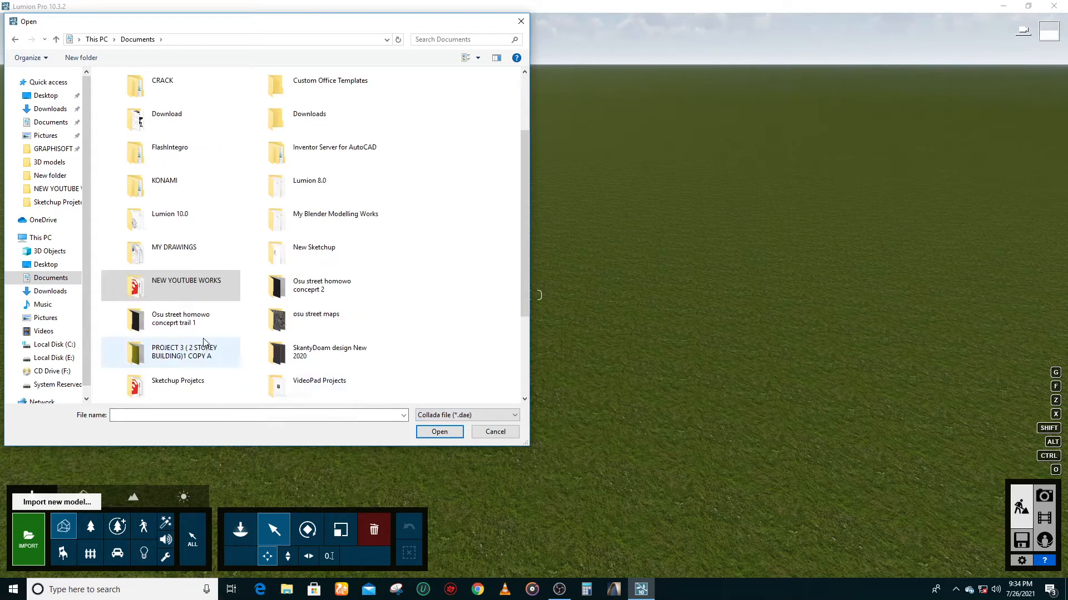
pyautogui.doubleClick(186, 279)
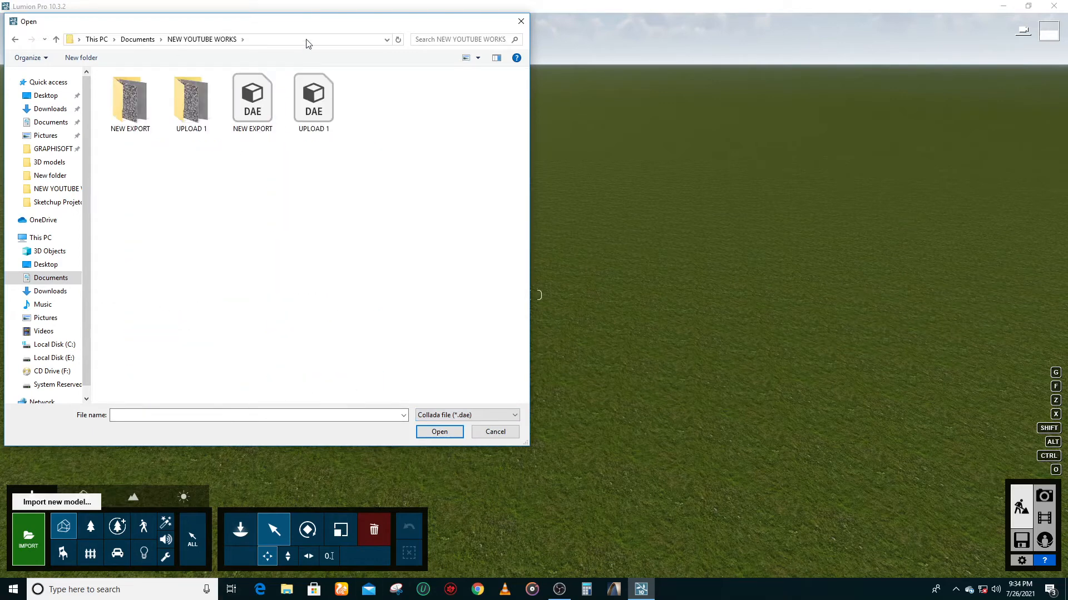
pyautogui.click(252, 99)
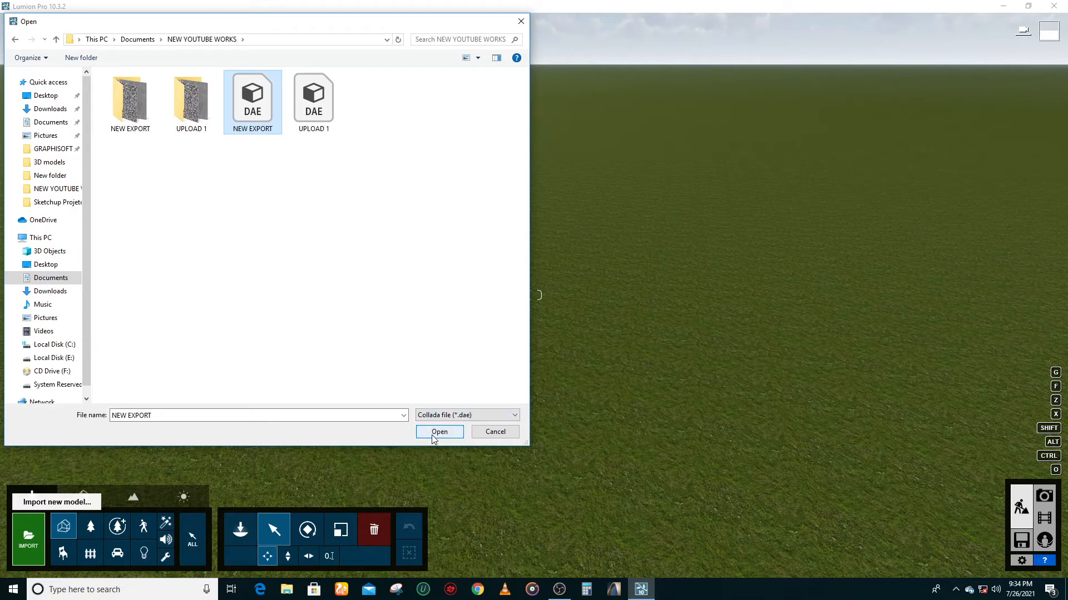
pyautogui.click(440, 431)
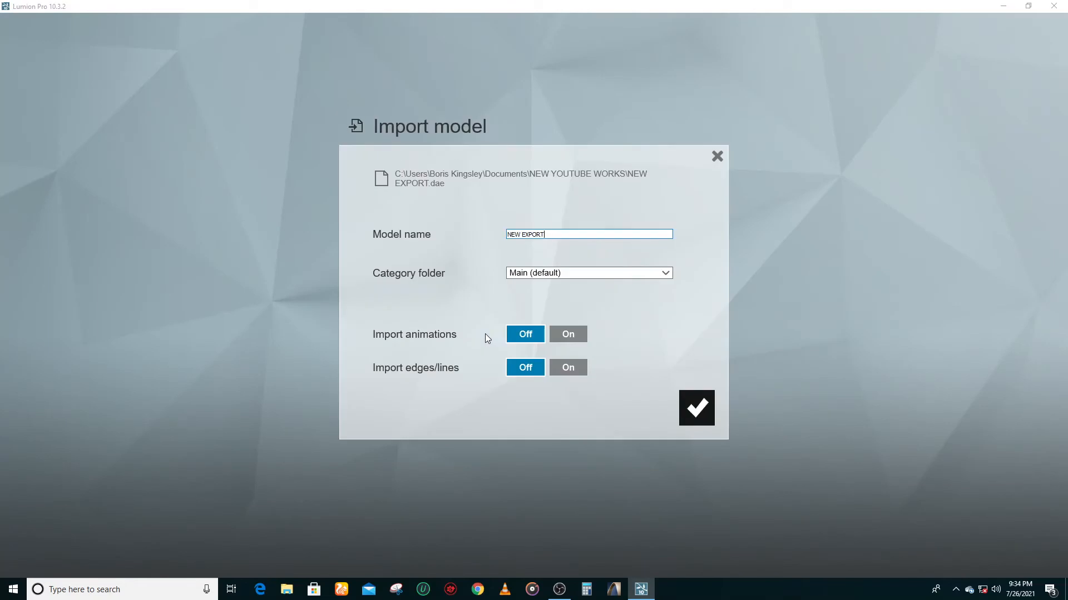
# Step: Import the NEW EXPORT house with default settings and place it in the scene
pyautogui.click(695, 407)
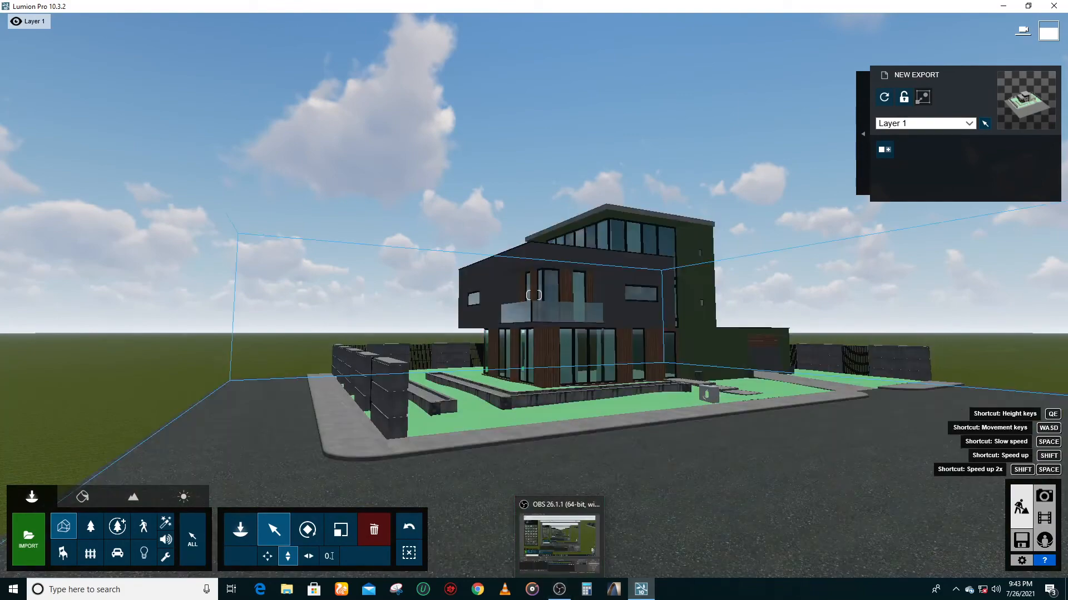
pyautogui.click(82, 497)
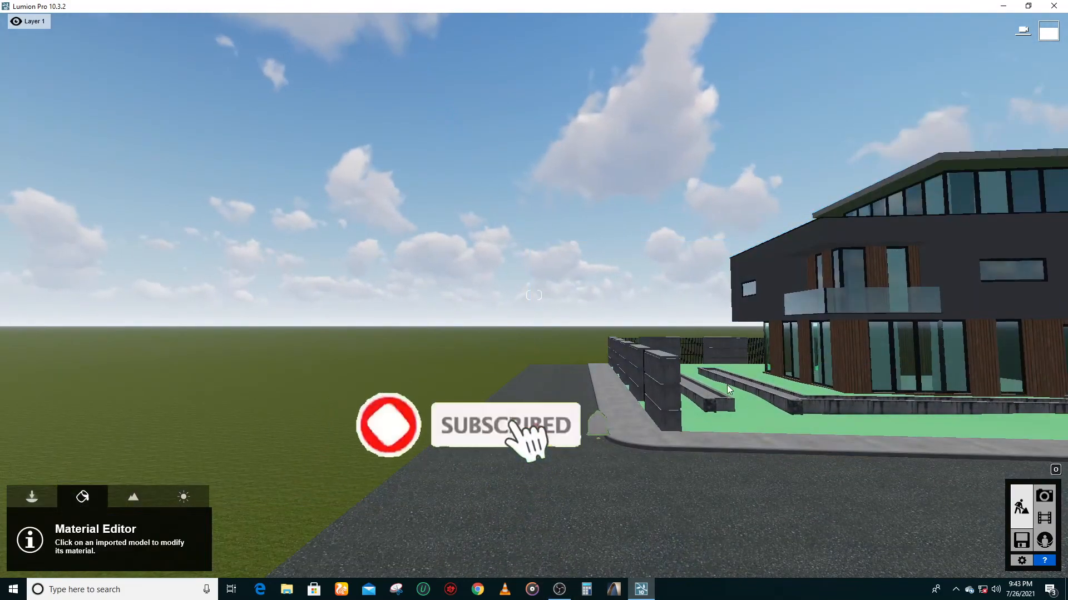